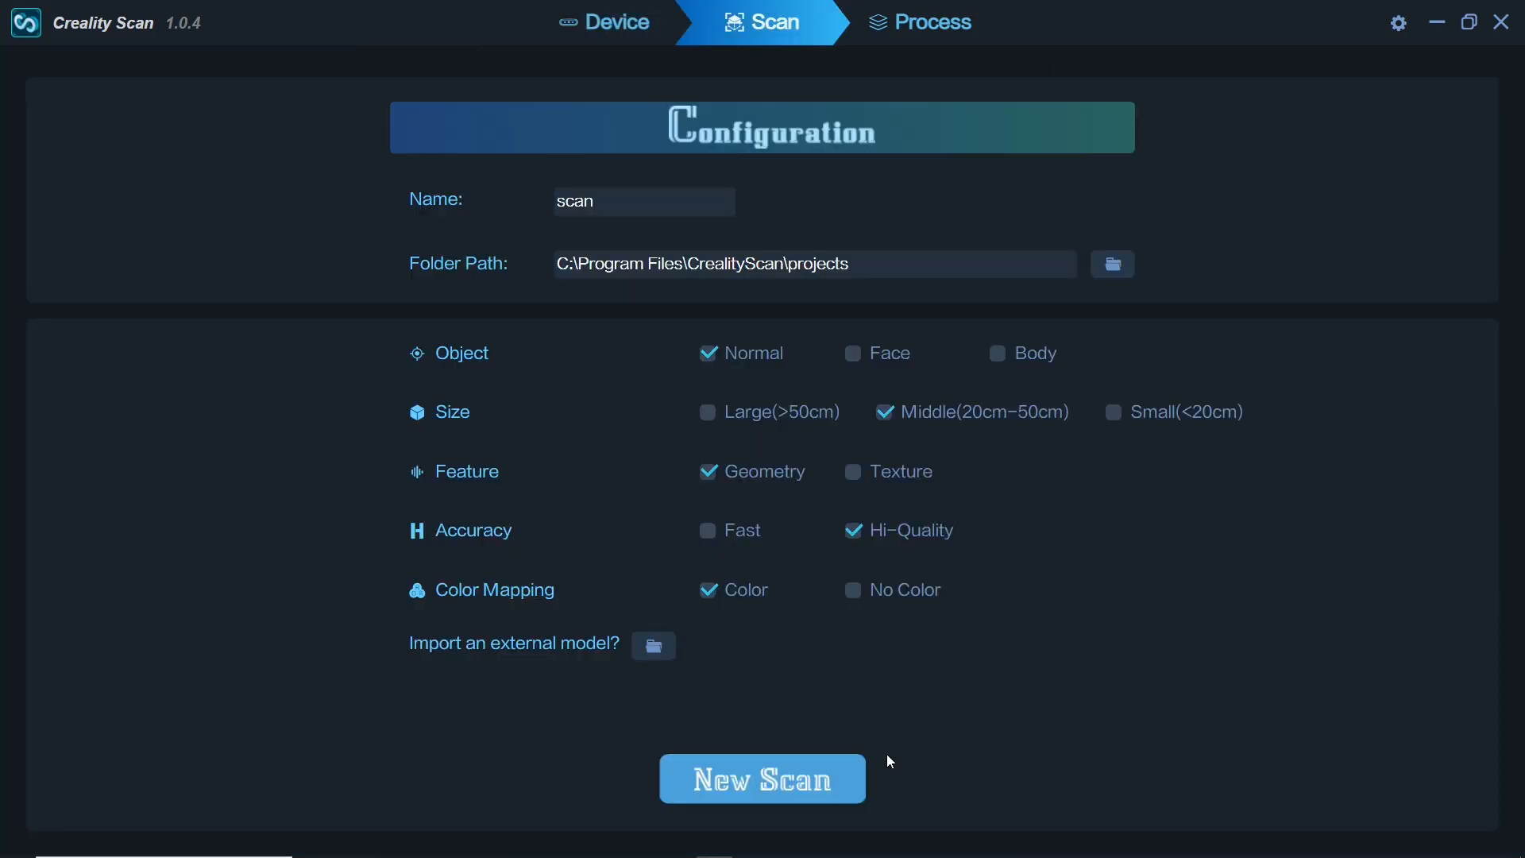
pyautogui.moveTo(854, 589)
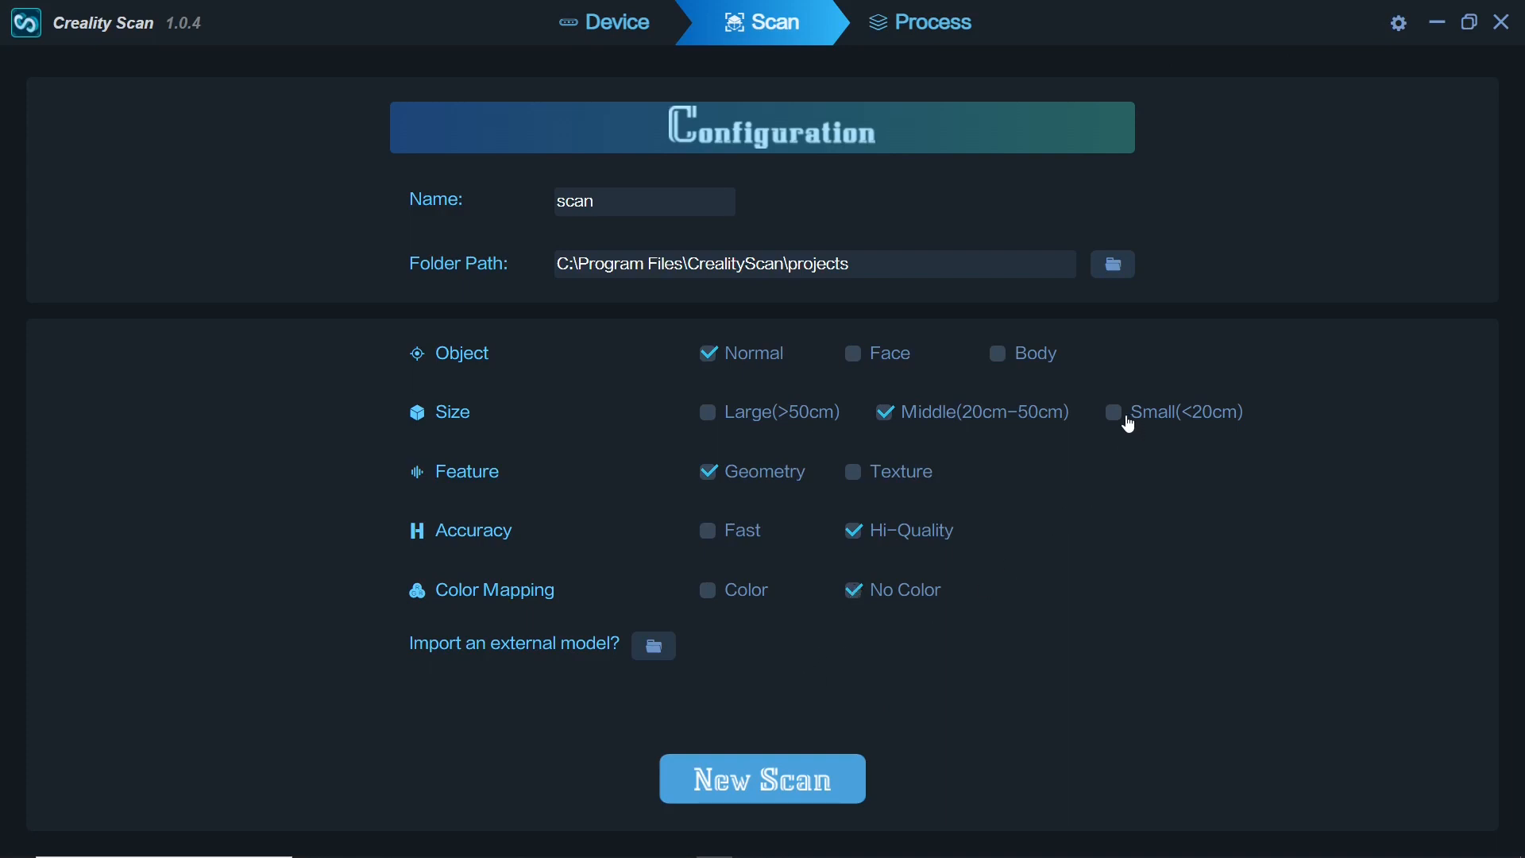
# Step: Mark the scanned object as Small (<20cm) in the scan configuration
pyautogui.click(1113, 411)
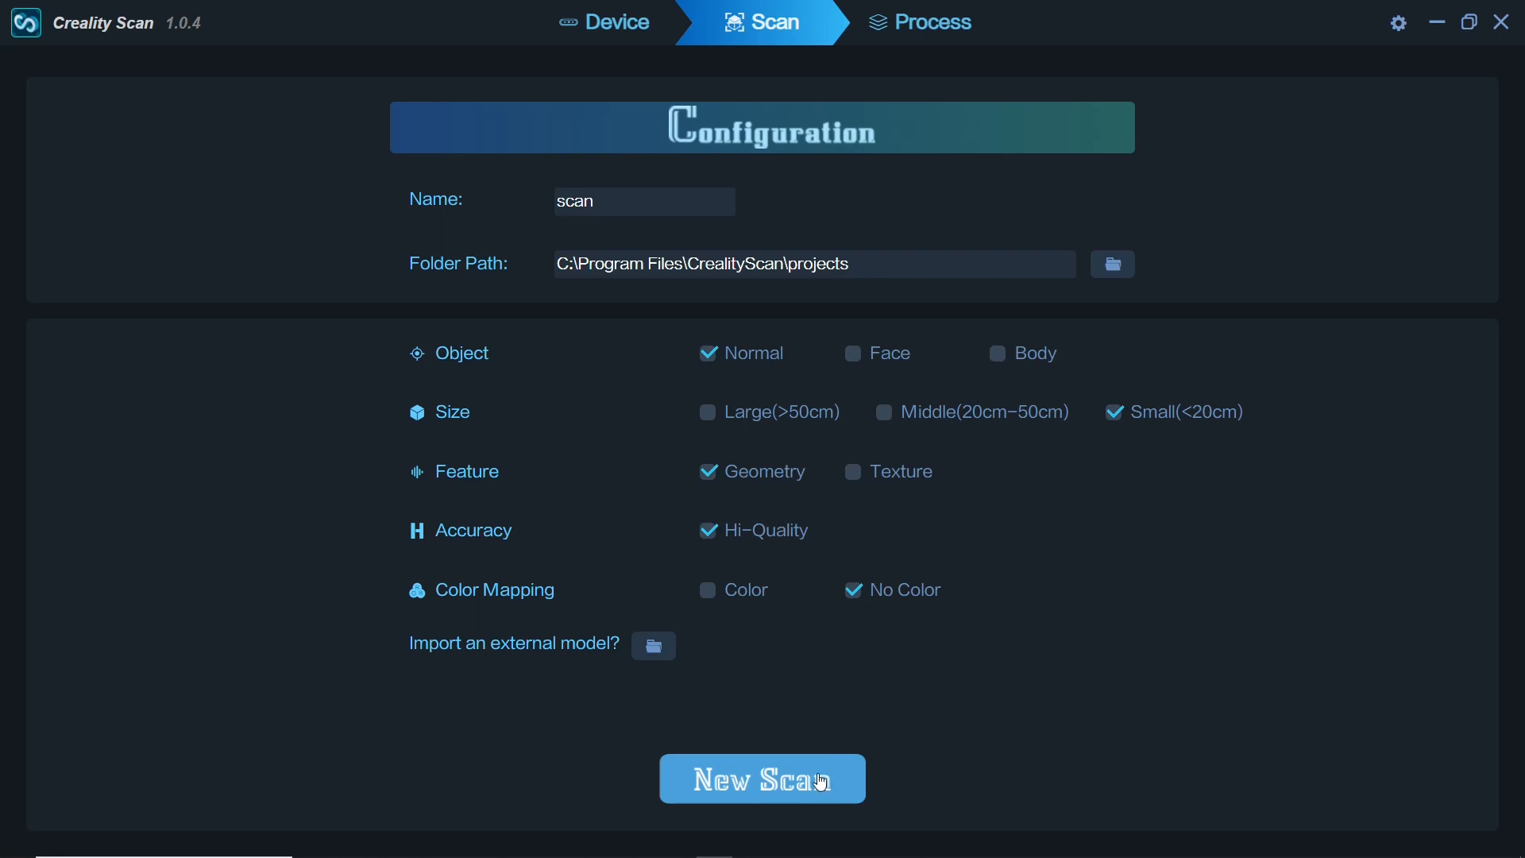
# Step: Open a new scan session and briefly start then pause scanning the owl
pyautogui.click(762, 778)
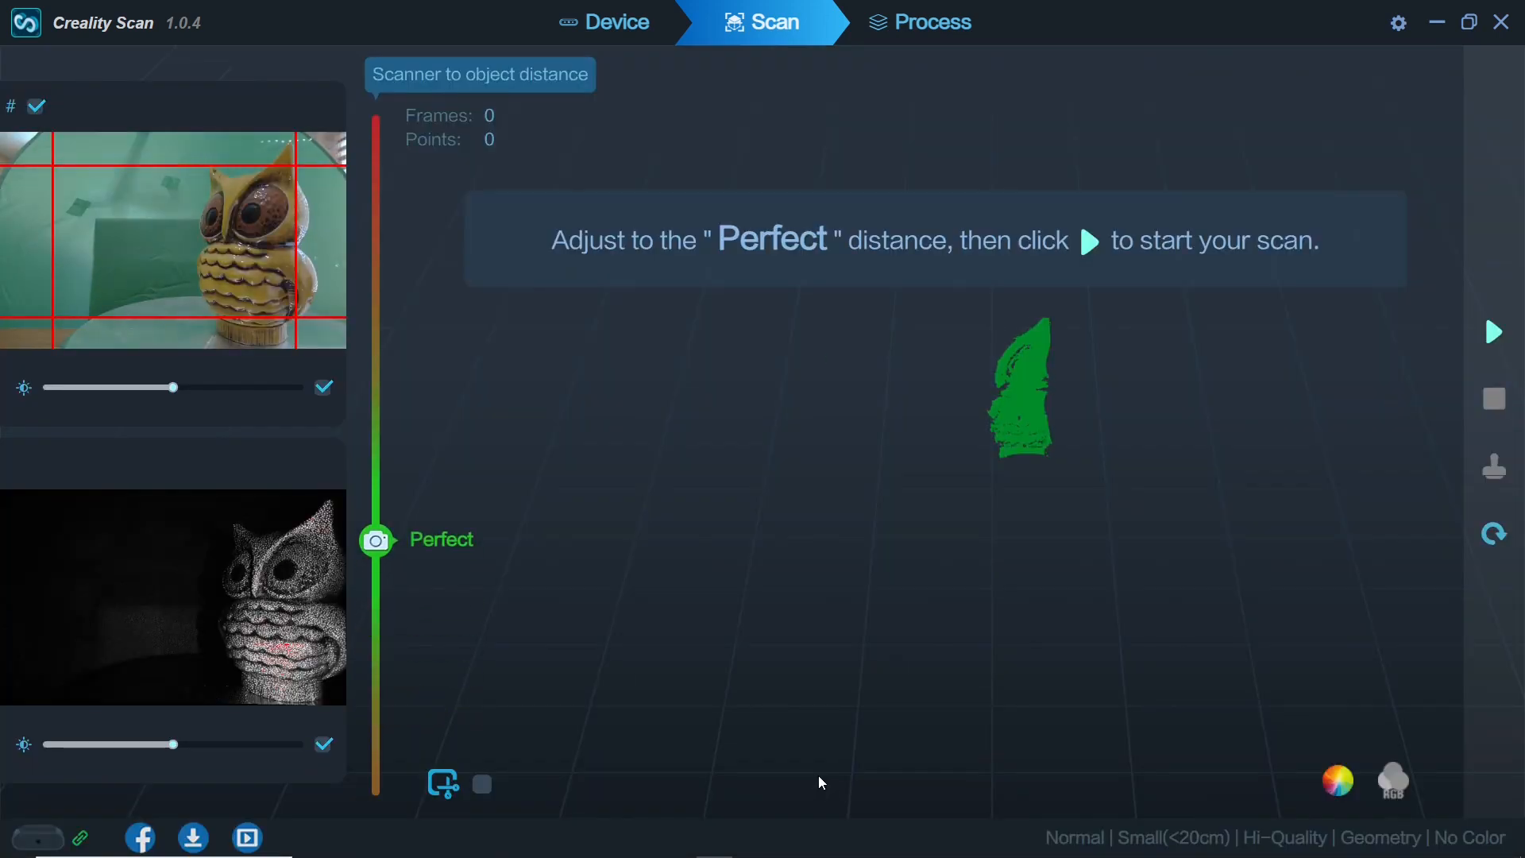
pyautogui.click(1494, 331)
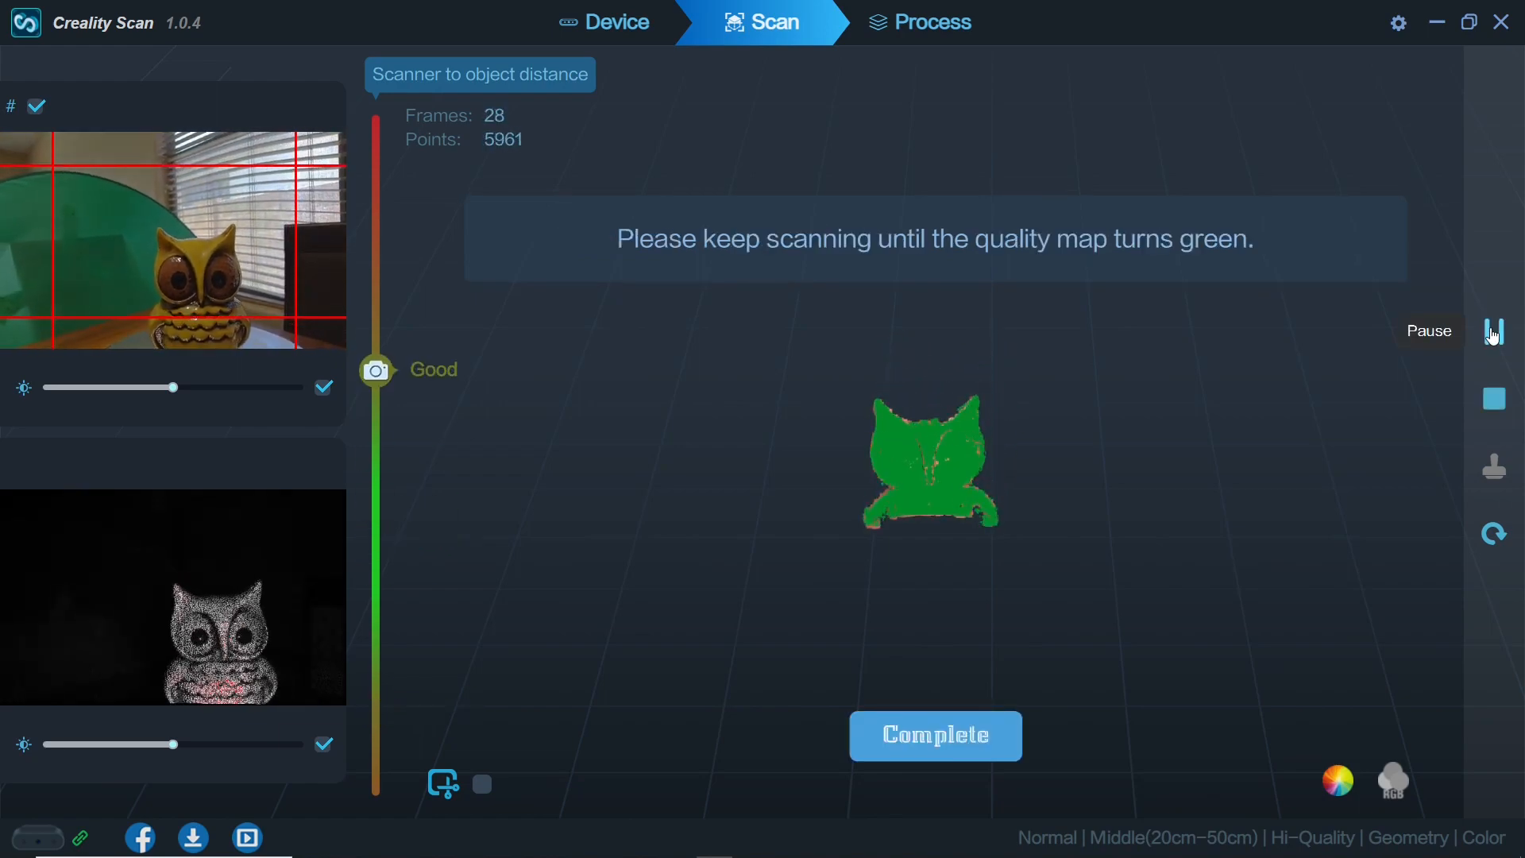
pyautogui.click(1494, 330)
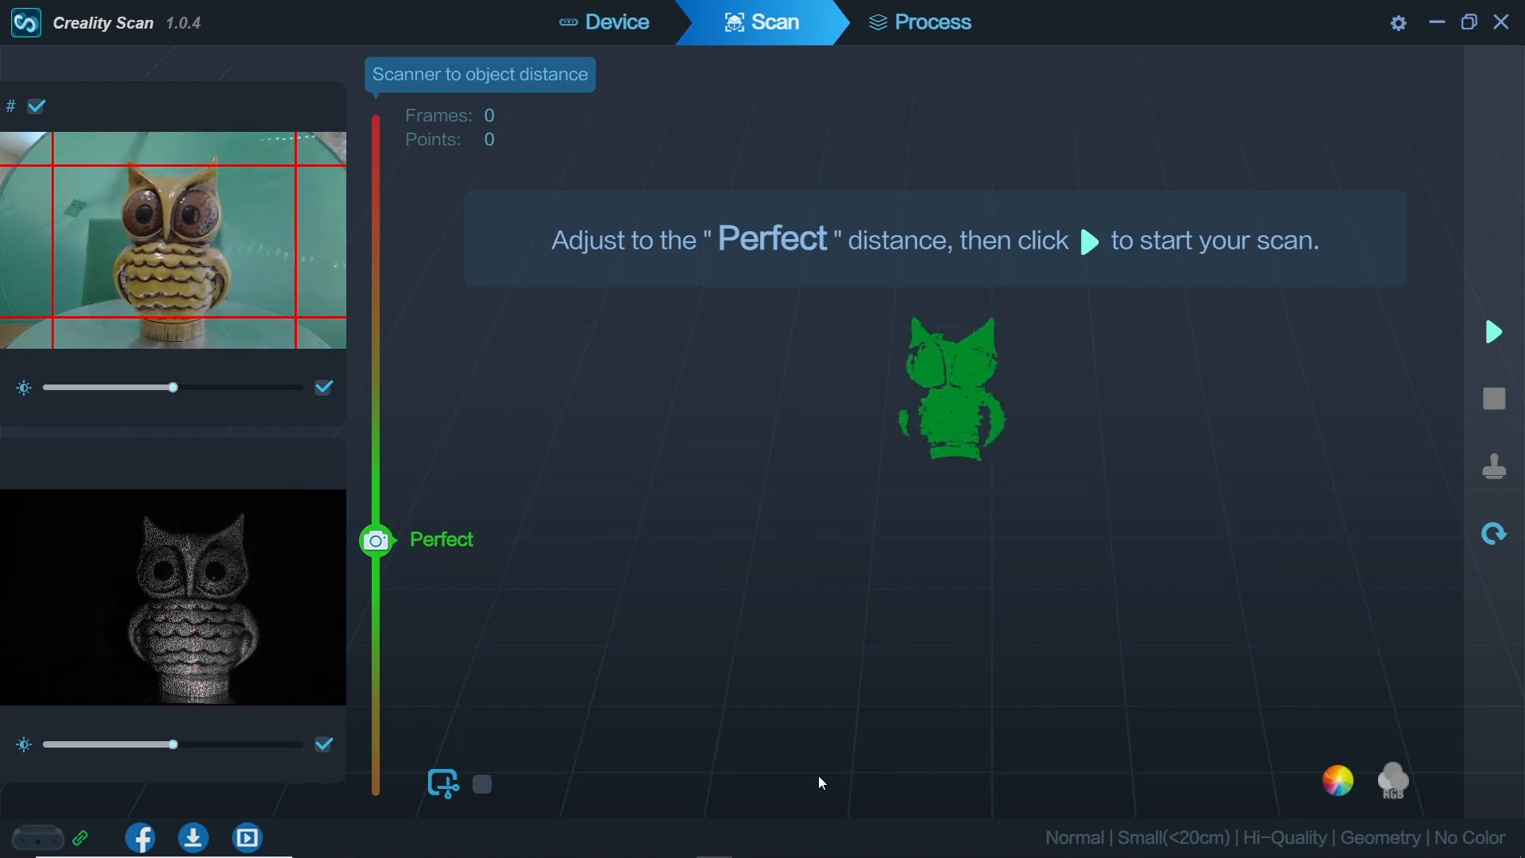
pyautogui.moveTo(1315, 738)
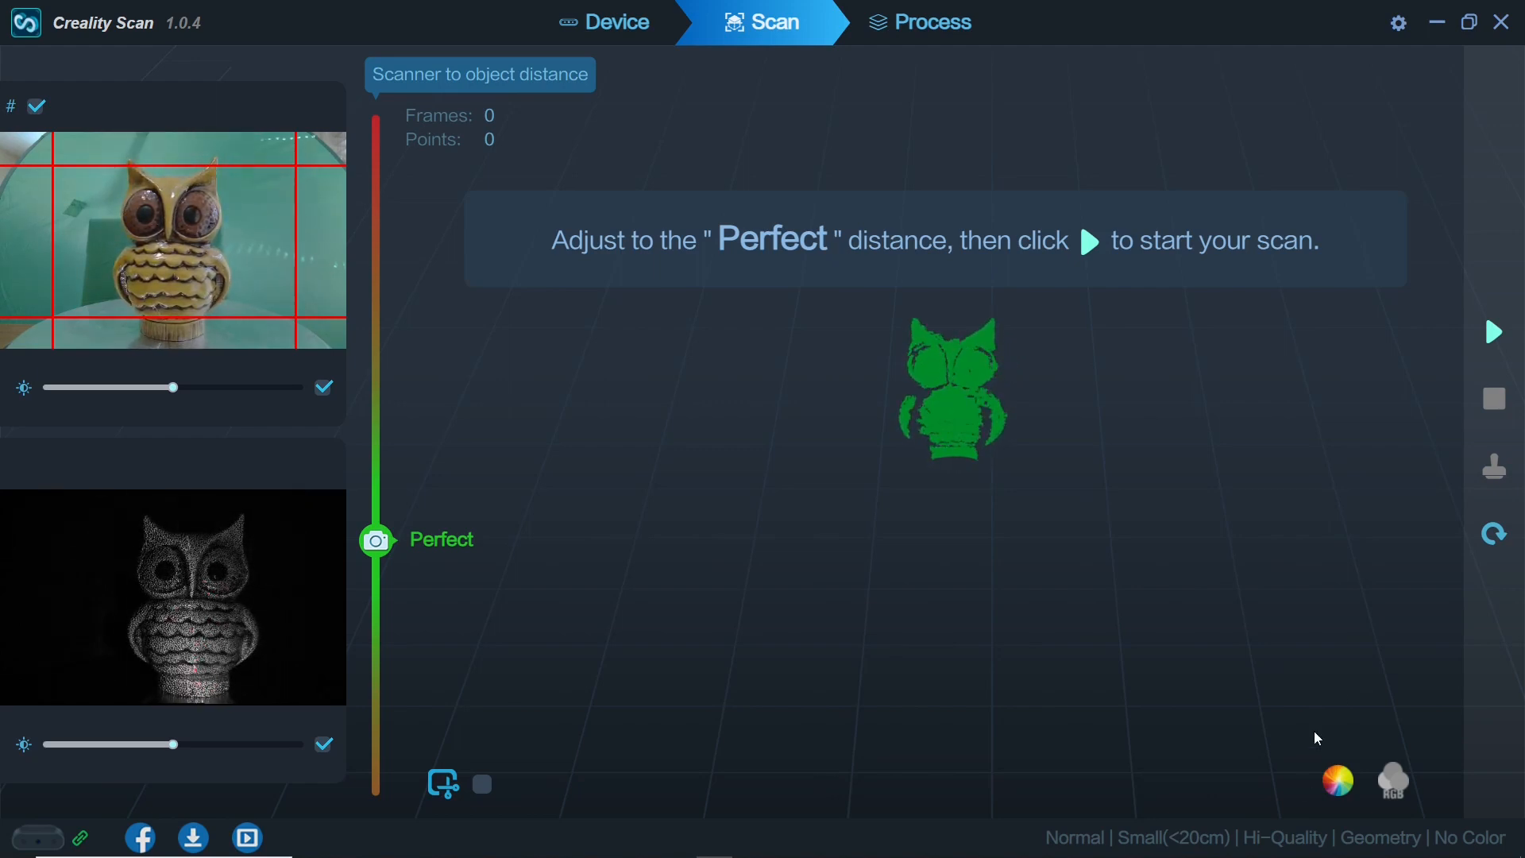
# Step: Scan the owl from the front until about 46,000 points show green
pyautogui.click(1493, 332)
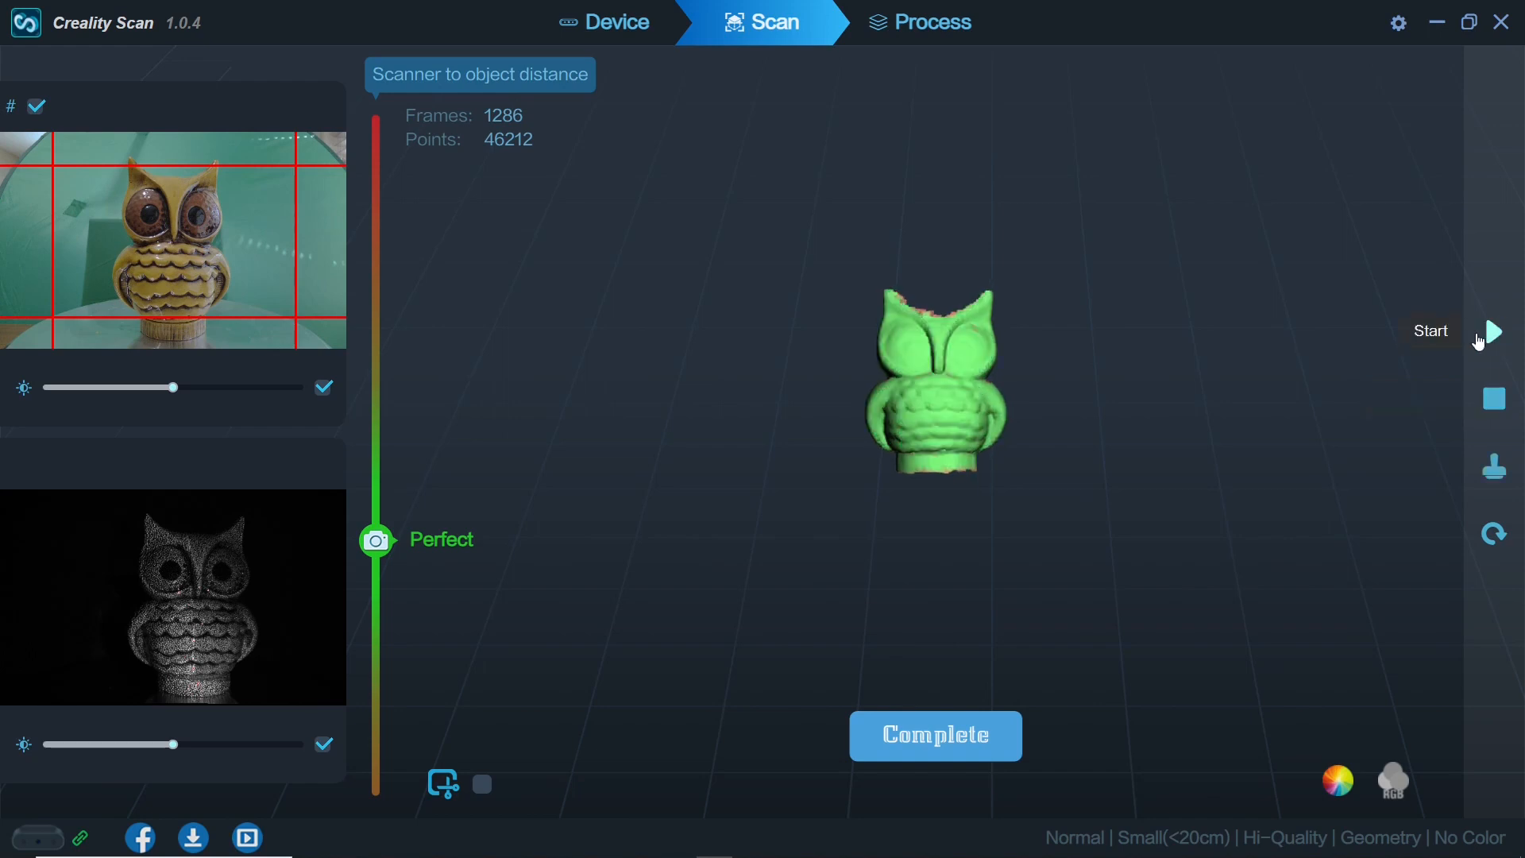
# Step: Scan the owl lying on its side, complete the scan, and convert it to meshes
pyautogui.click(1495, 330)
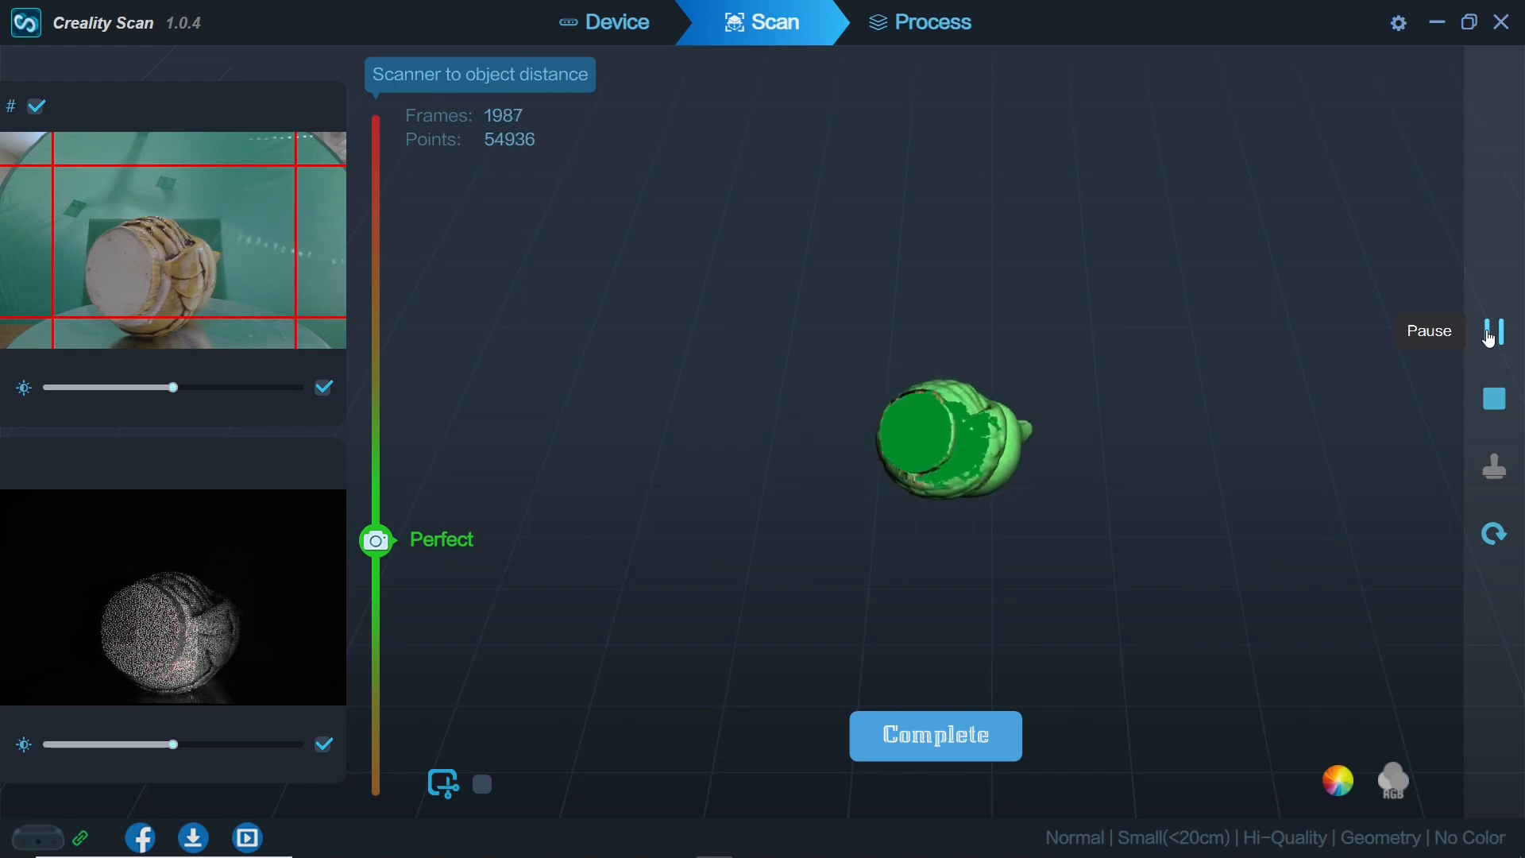
pyautogui.click(935, 736)
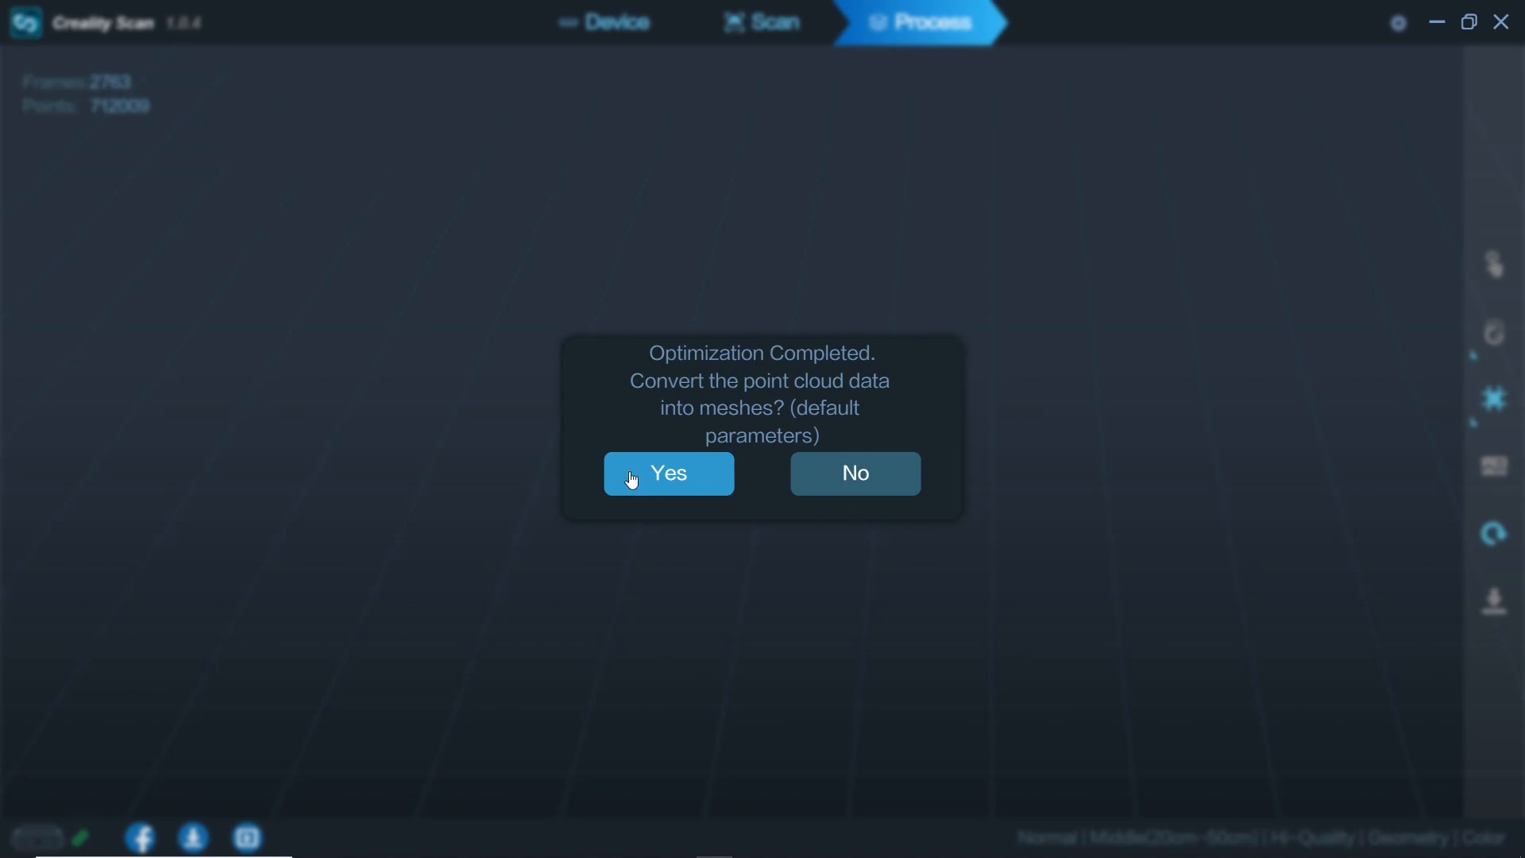
pyautogui.click(668, 473)
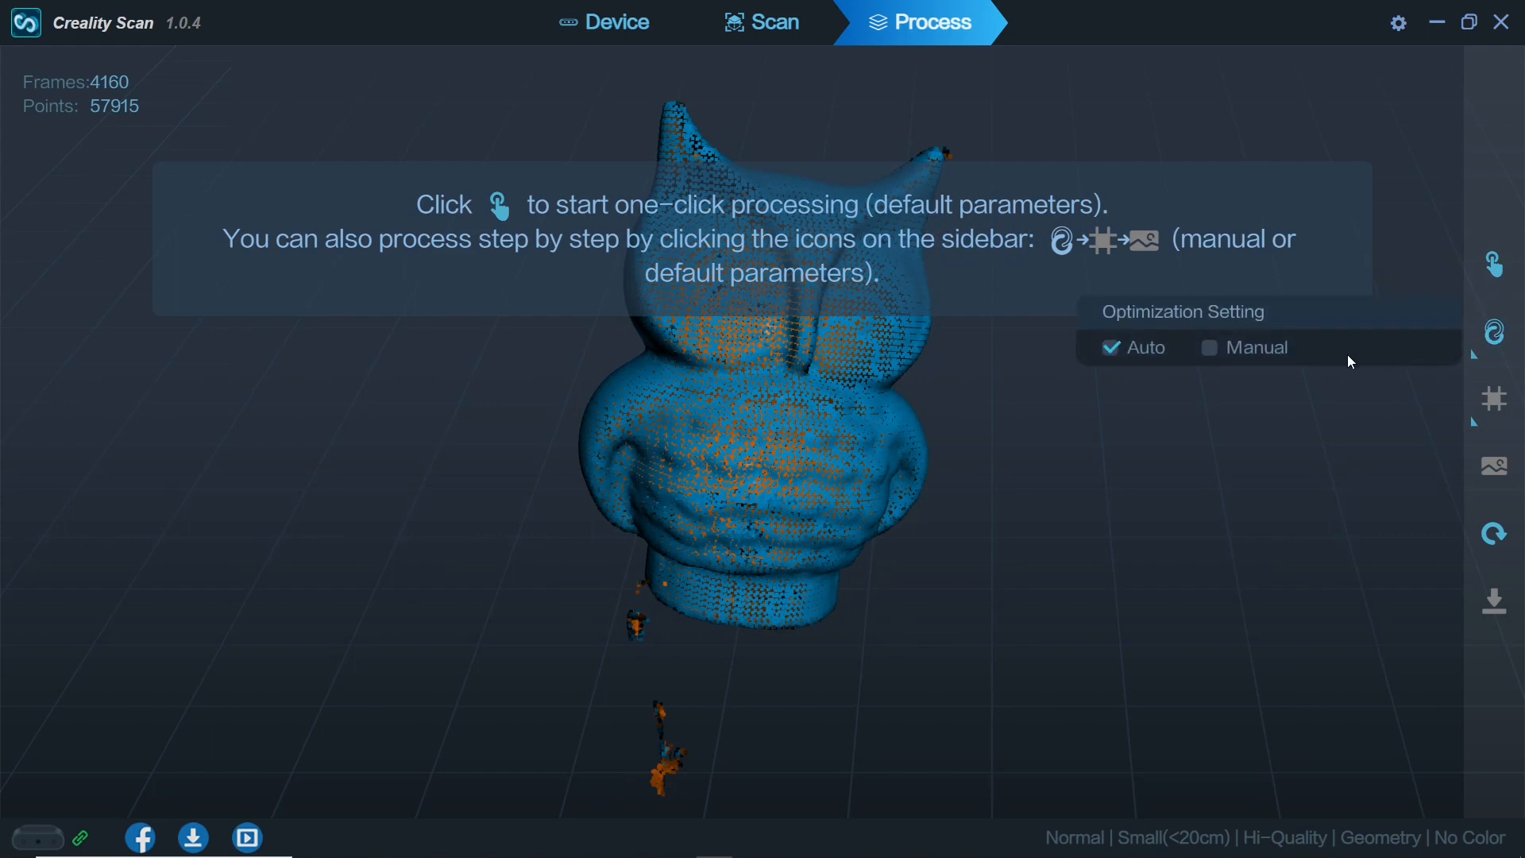
# Step: Process the owl with Manual optimization at 0.3 point pitch into a colored mesh
pyautogui.click(1210, 347)
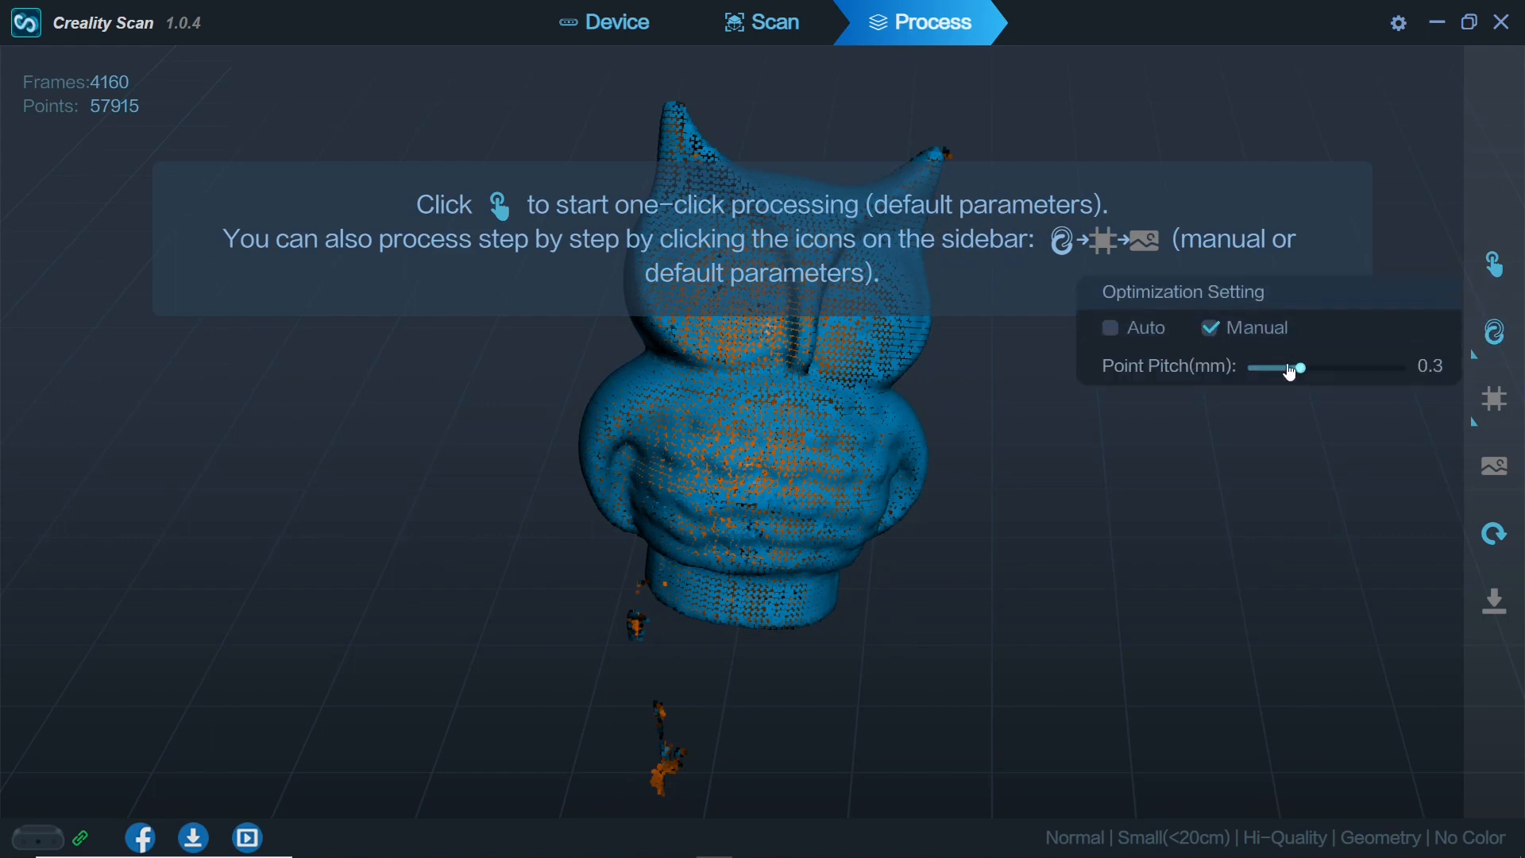
pyautogui.moveTo(1282, 366)
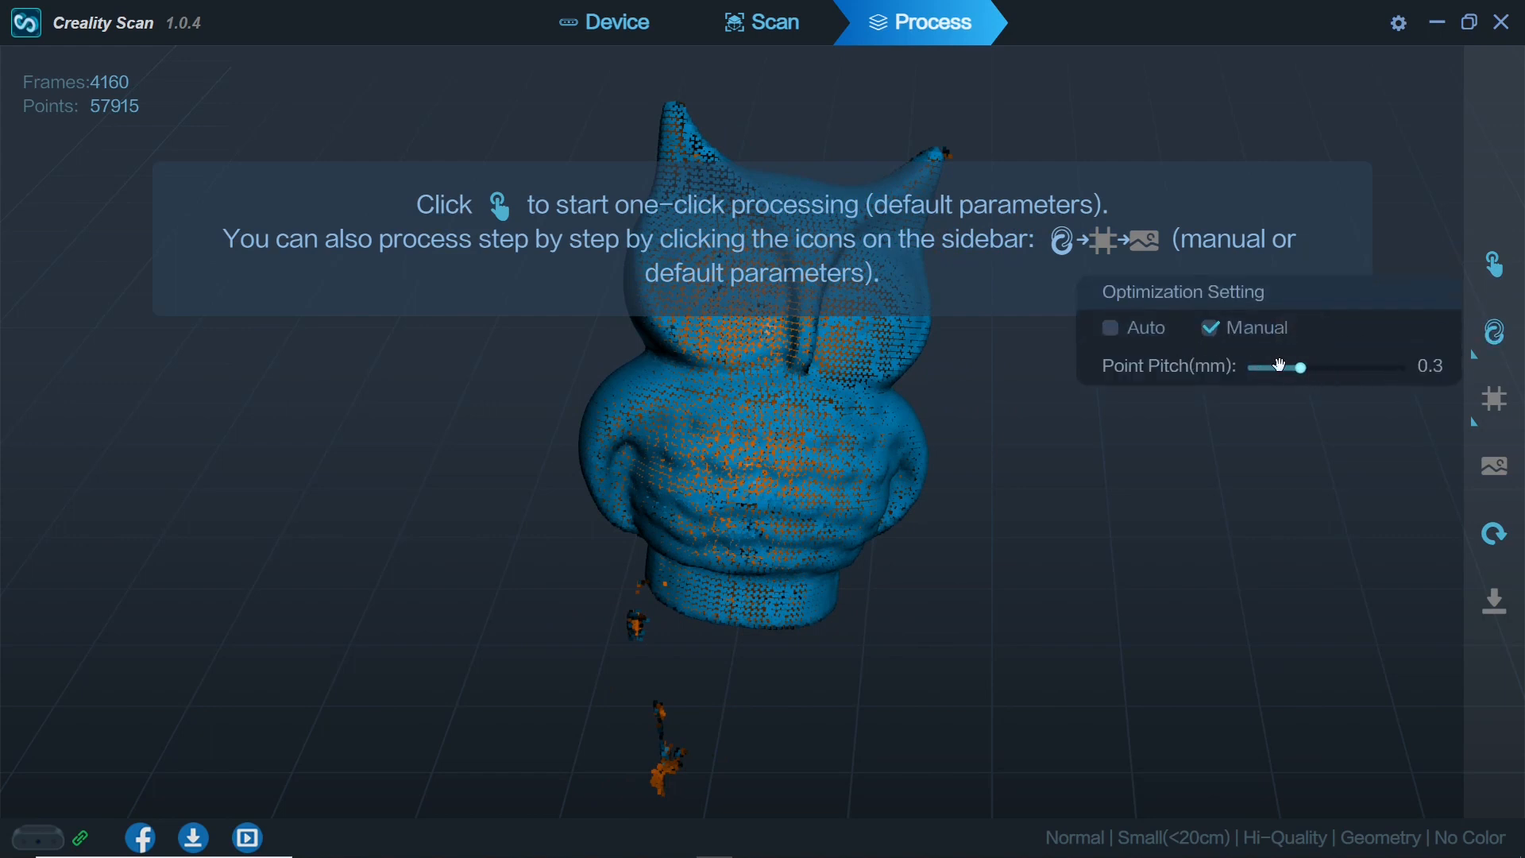
pyautogui.click(1495, 330)
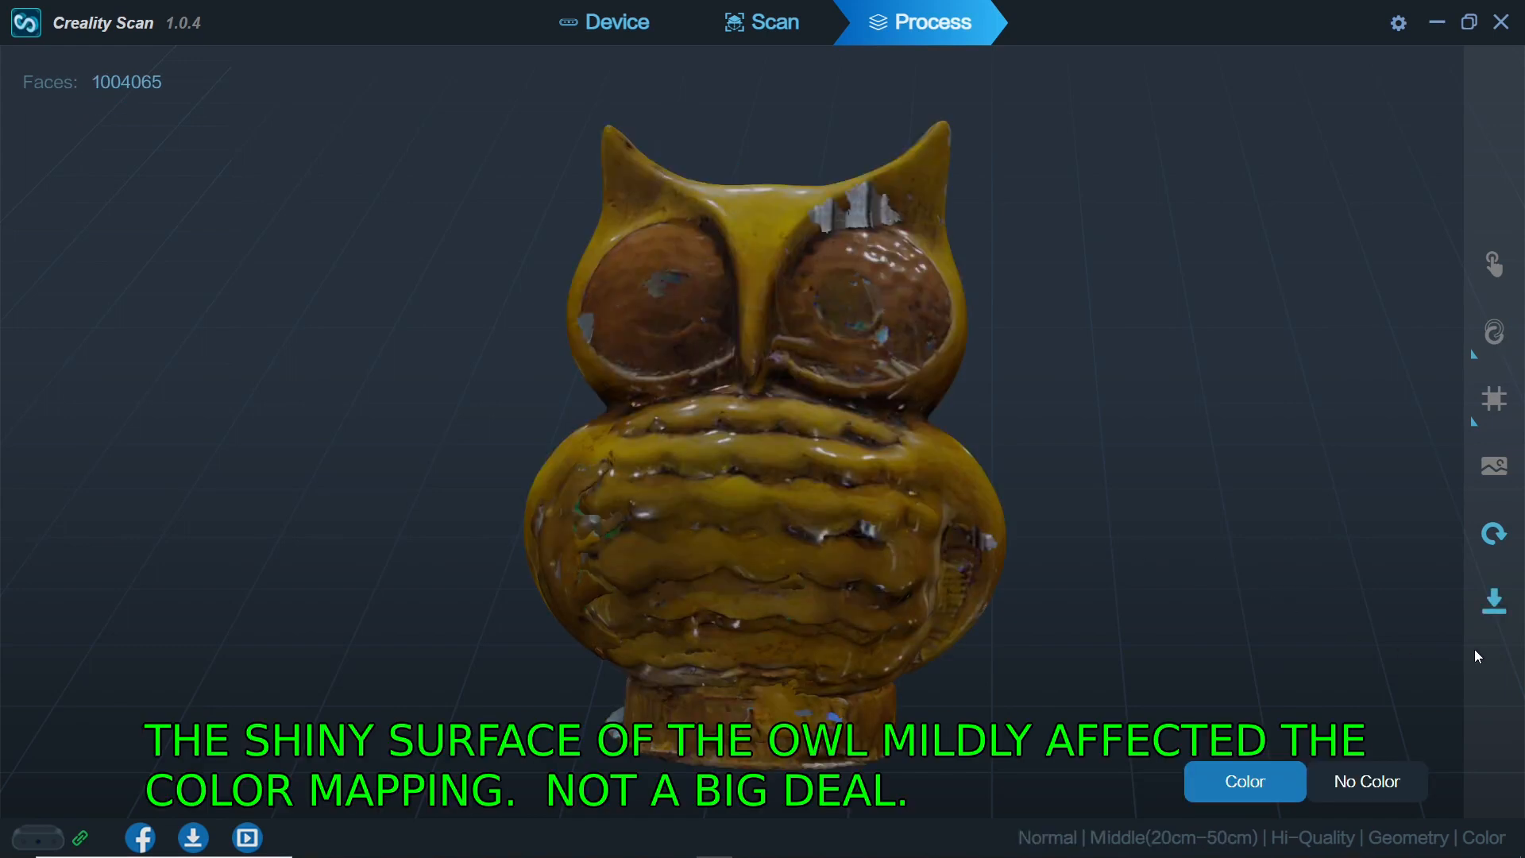
# Step: Export the owl mesh, naming the file 'Owl Sc' in the Save As dialog
pyautogui.click(1493, 601)
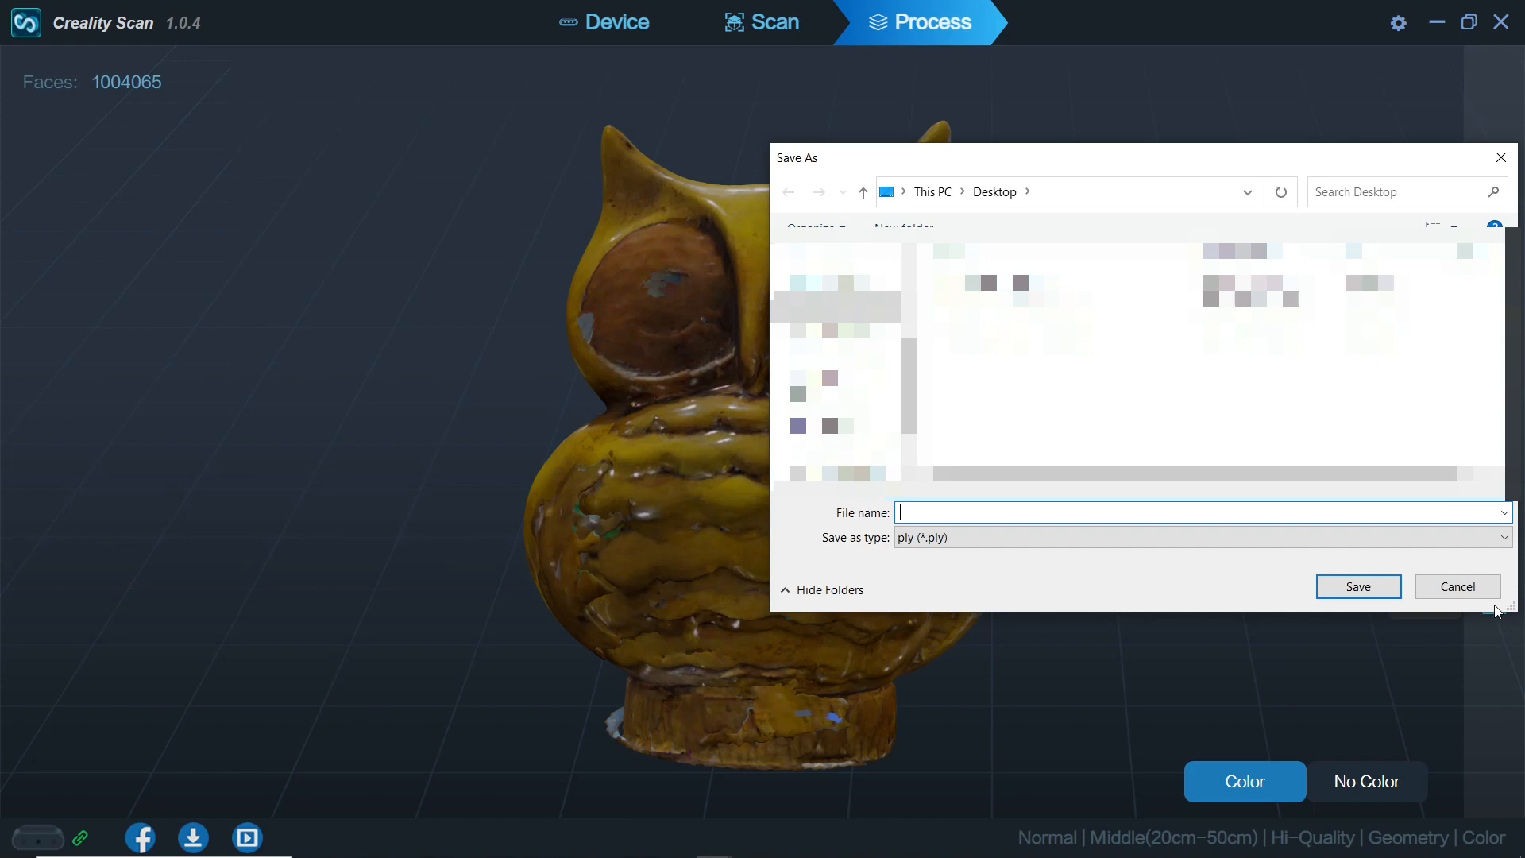
pyautogui.write('Owl Sc')
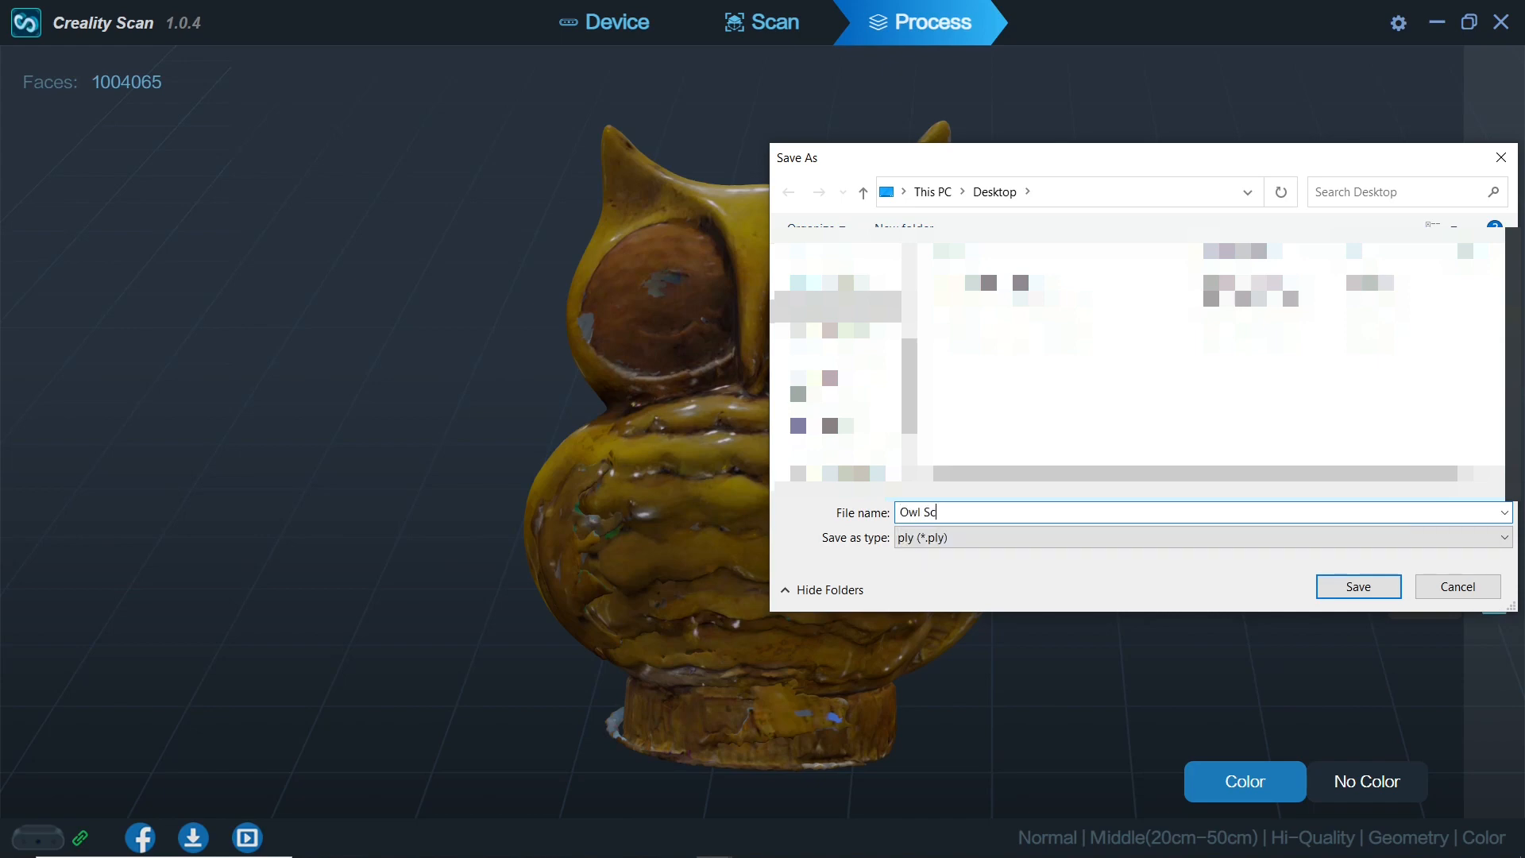